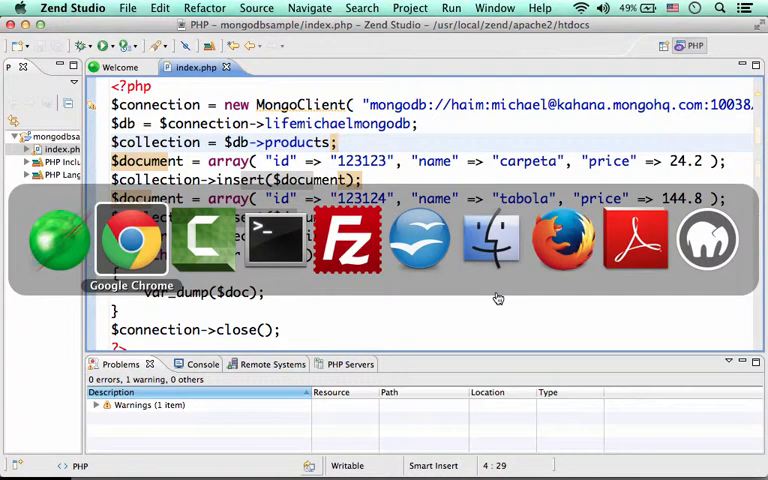
# Switch to Chrome and bring up the compose.io home page
pyautogui.click(130, 240)
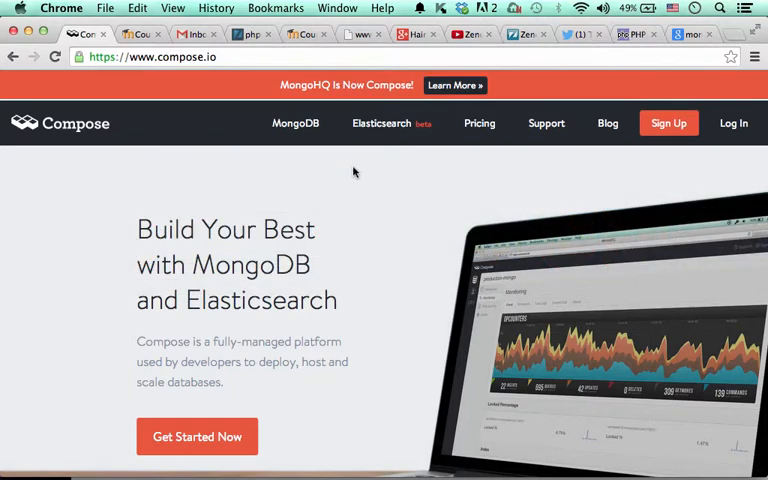
pyautogui.moveTo(266, 150)
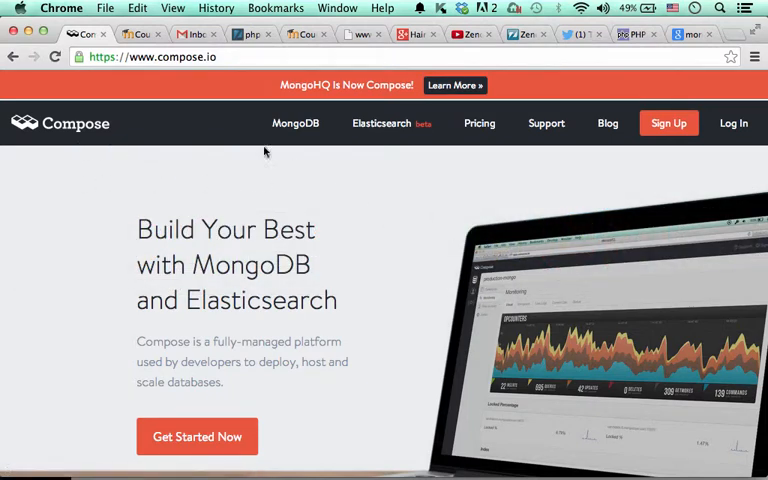
pyautogui.moveTo(369, 192)
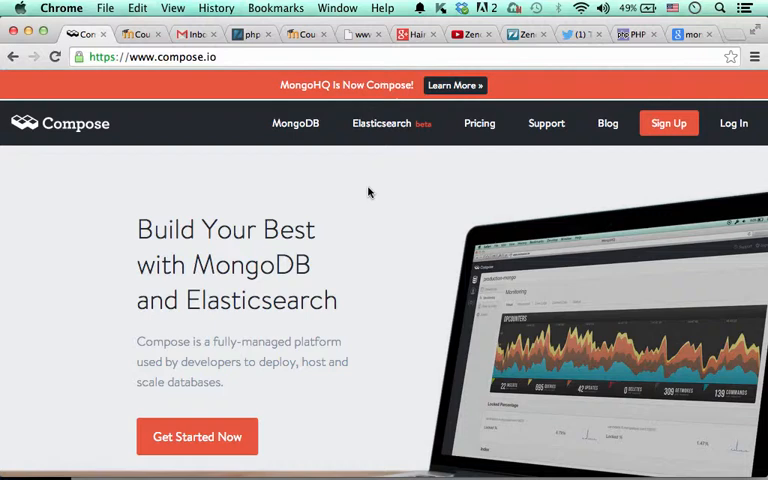
pyautogui.click(733, 123)
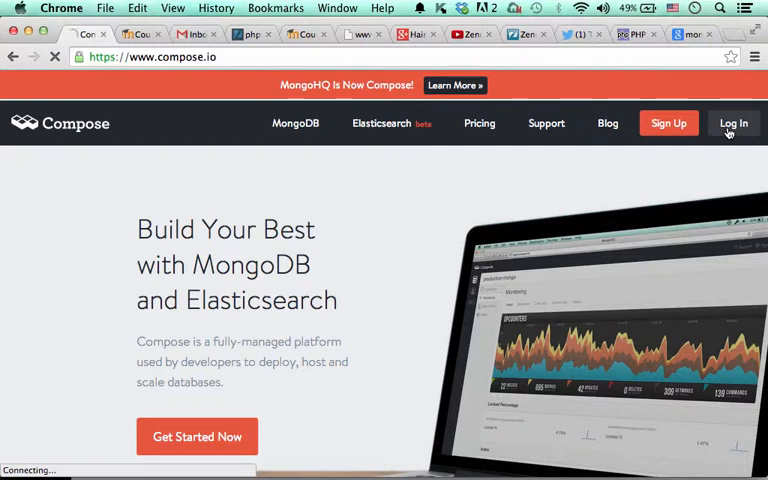
# Log in to Compose to reach the Databases dashboard
pyautogui.click(733, 123)
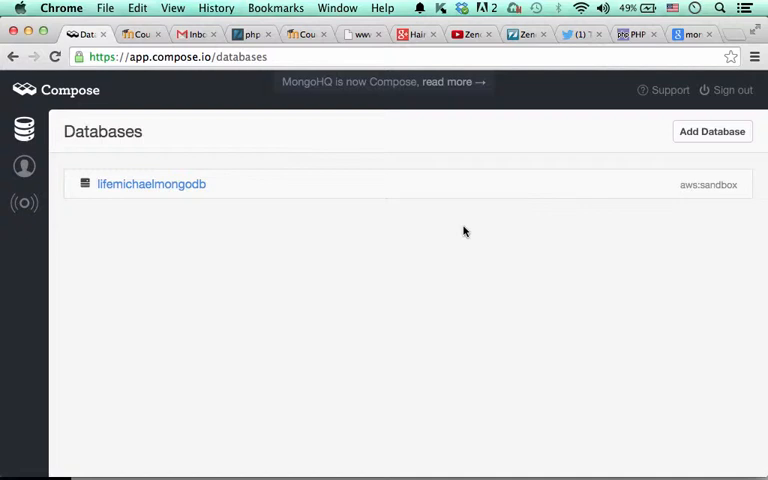
pyautogui.moveTo(263, 217)
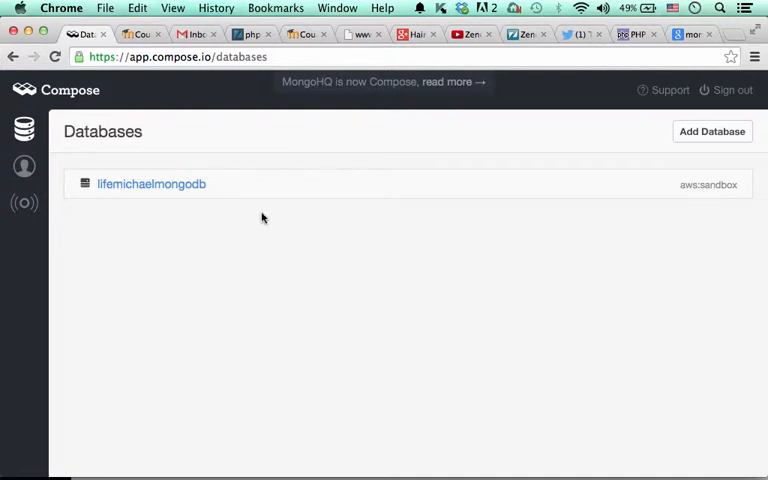
pyautogui.moveTo(307, 184)
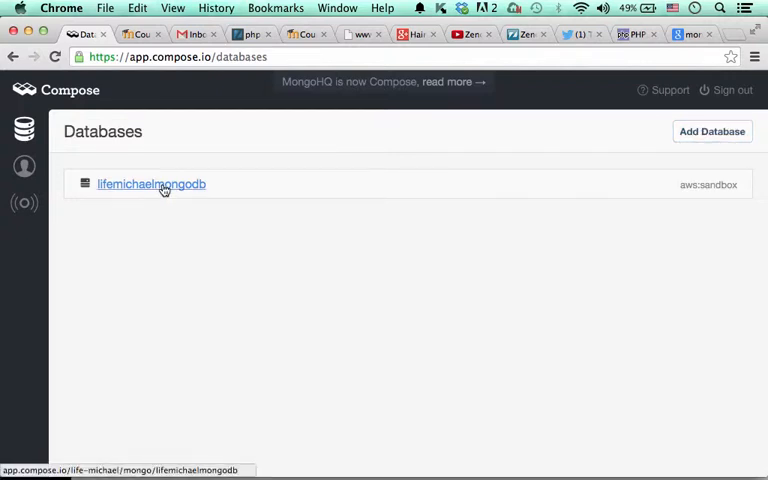
pyautogui.moveTo(425, 297)
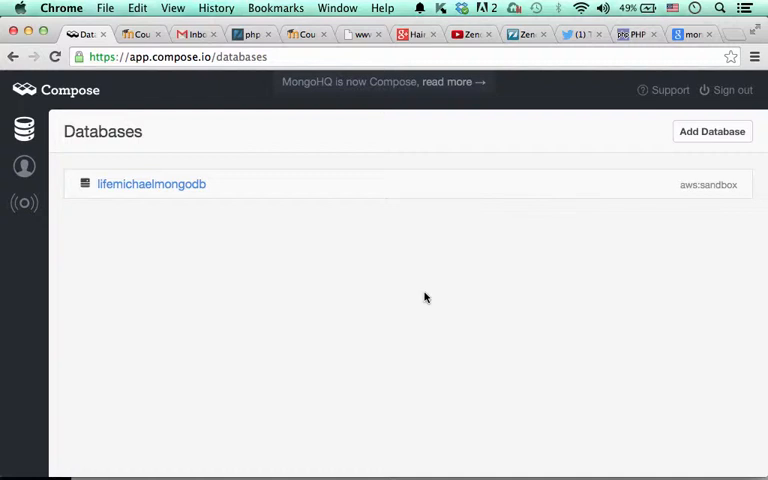
pyautogui.moveTo(372, 298)
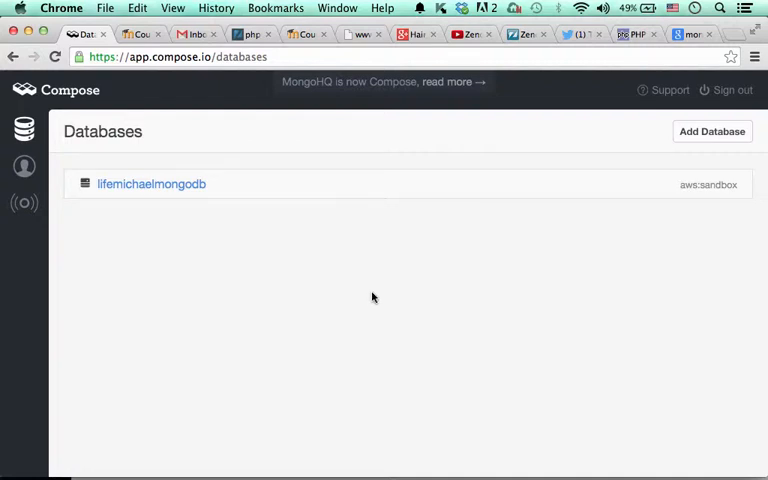
pyautogui.moveTo(199, 218)
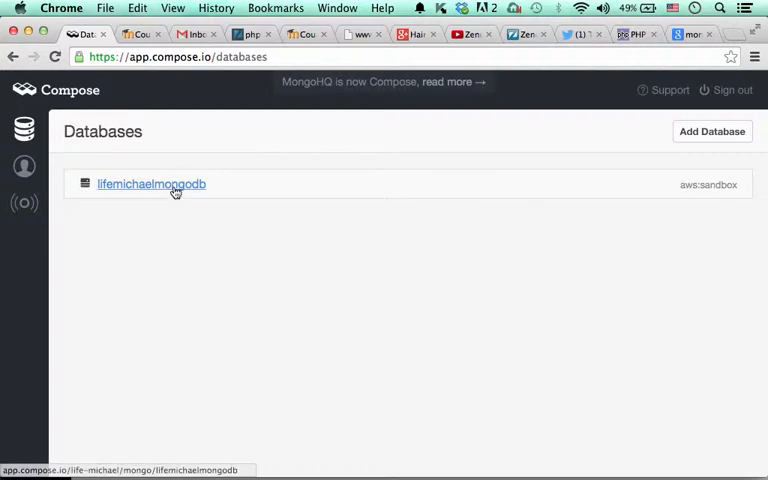
# Open lifemichaelmongodb and expand 'Connect directly to your database' to show Mongo URI and Console
pyautogui.click(150, 184)
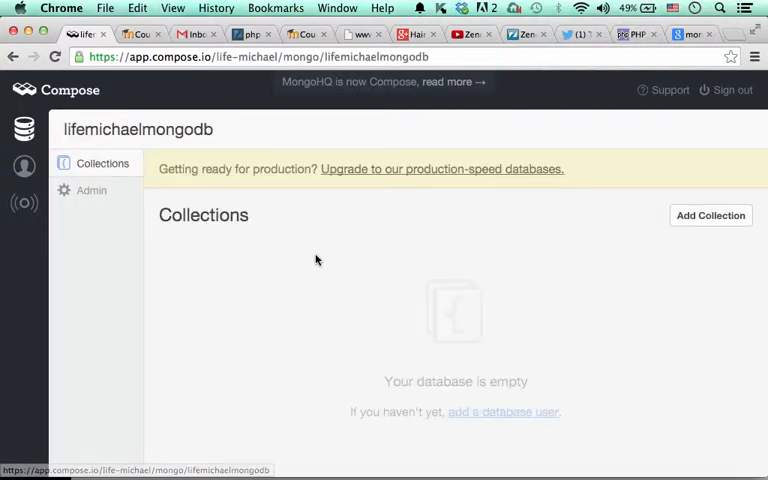
pyautogui.scroll(-3)
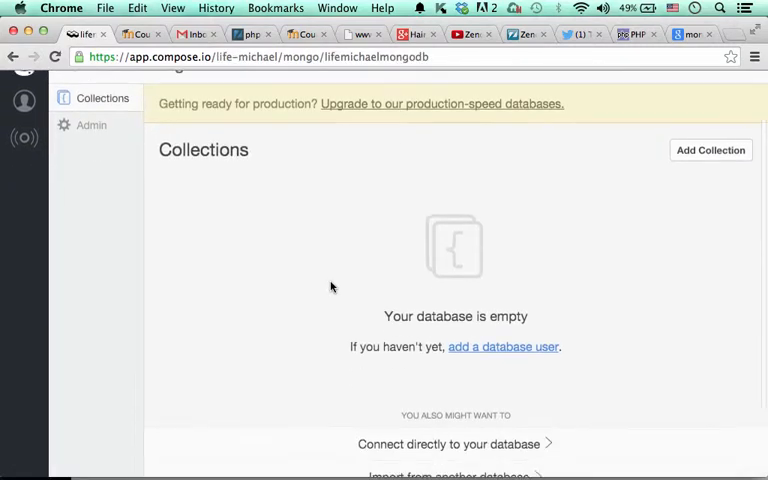
pyautogui.scroll(-3)
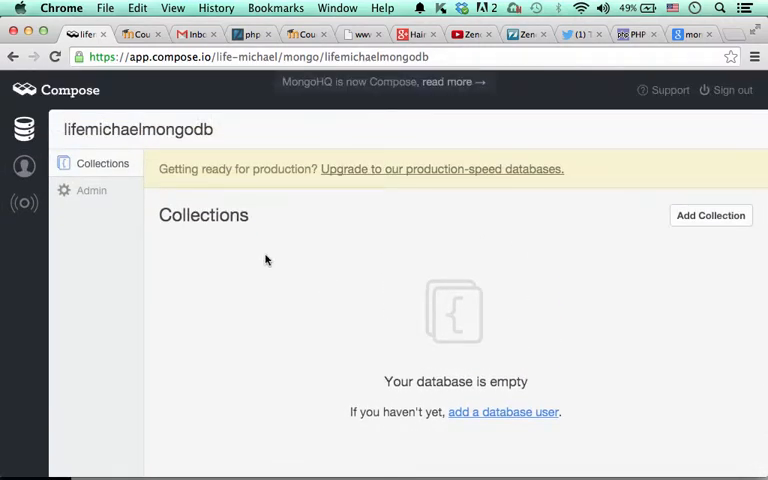
pyautogui.moveTo(405, 373)
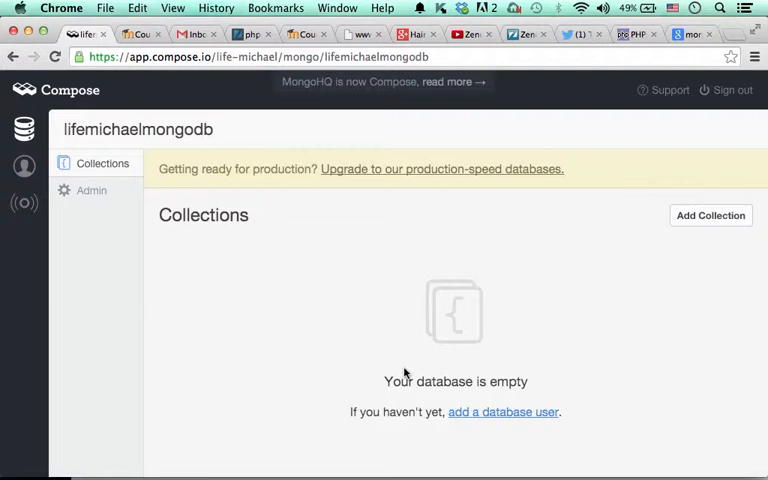
pyautogui.moveTo(503, 412)
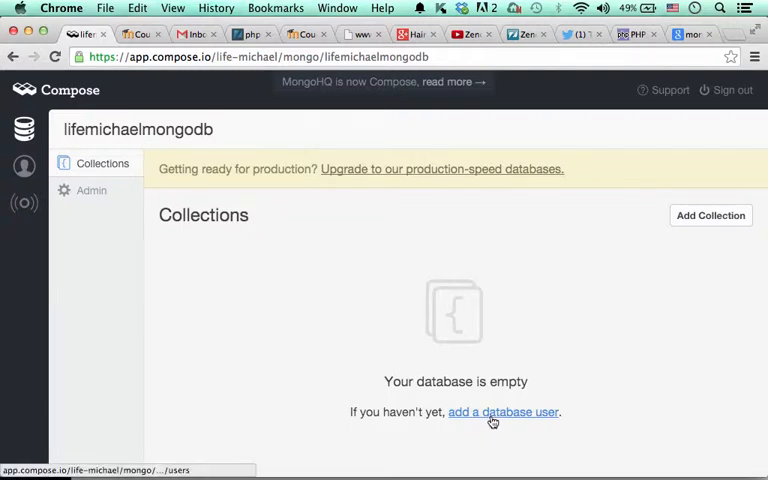
pyautogui.moveTo(463, 305)
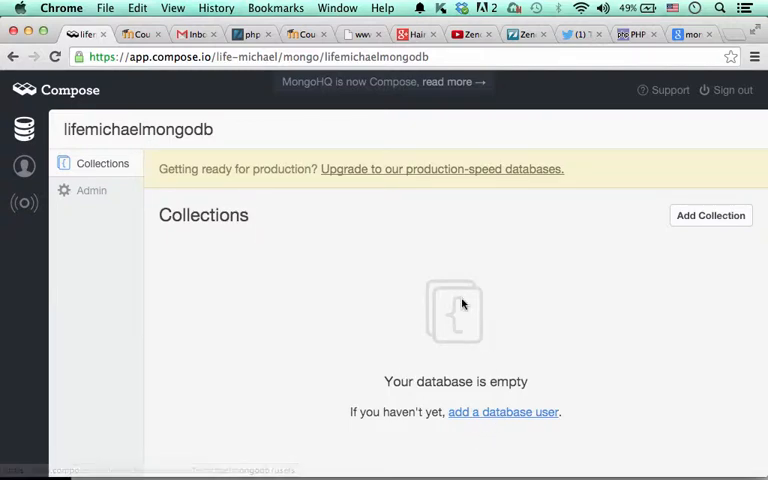
pyautogui.moveTo(196, 268)
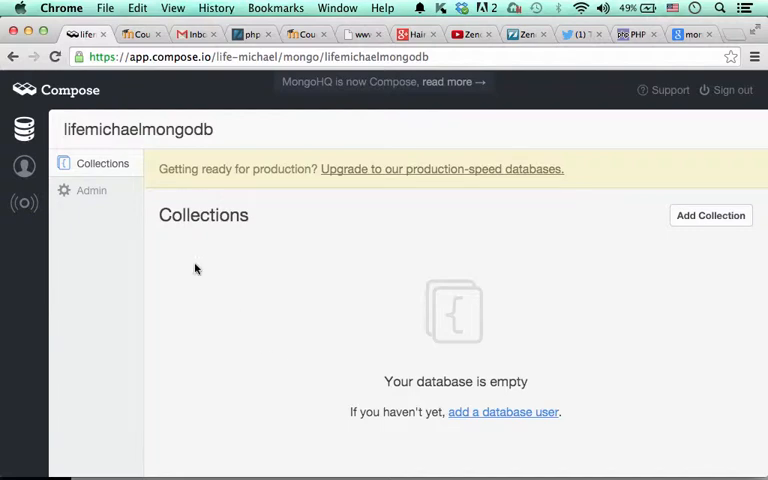
pyautogui.scroll(-3)
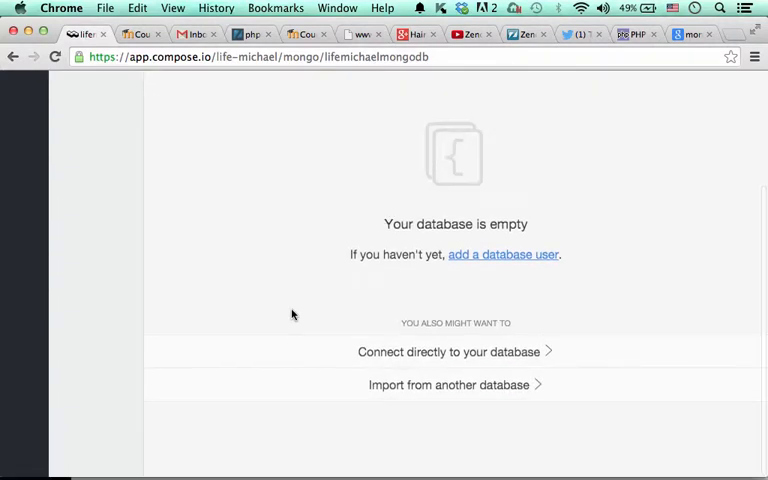
pyautogui.scroll(3)
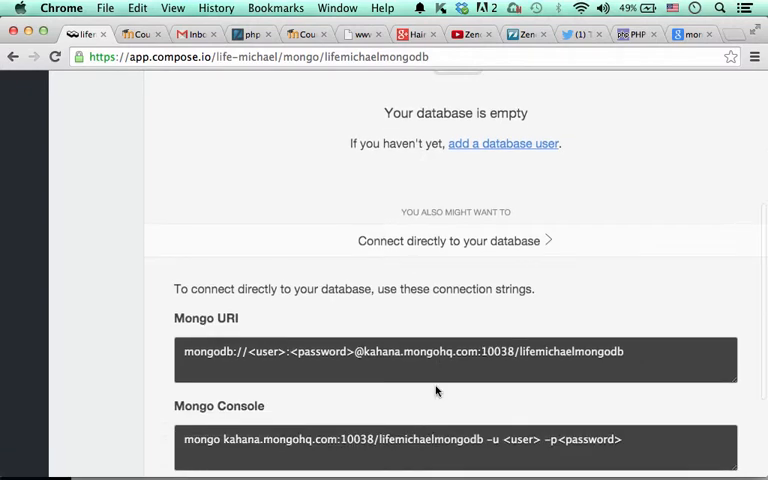
# Scroll to the Mongo Console string and copy it
pyautogui.scroll(-3)
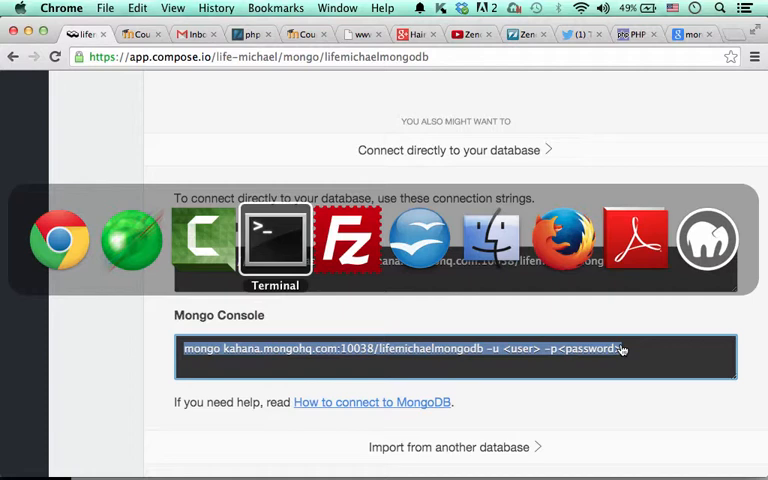
# Run the pasted mongo command with credentials, then check the current database with db
pyautogui.click(273, 238)
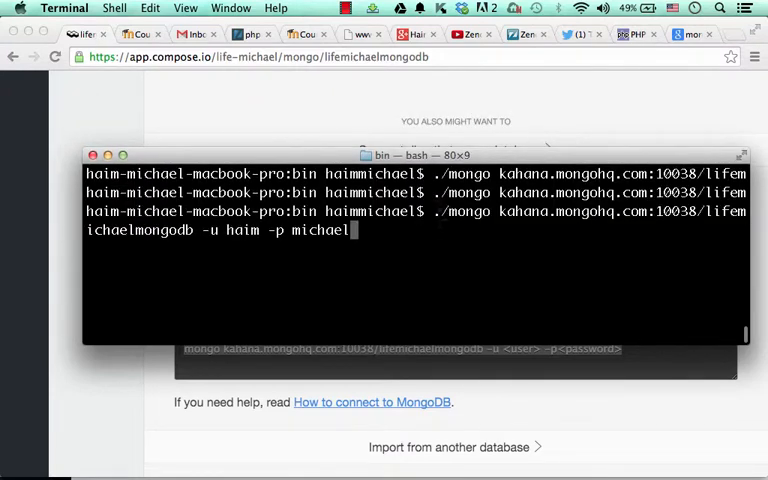
pyautogui.press('Return')
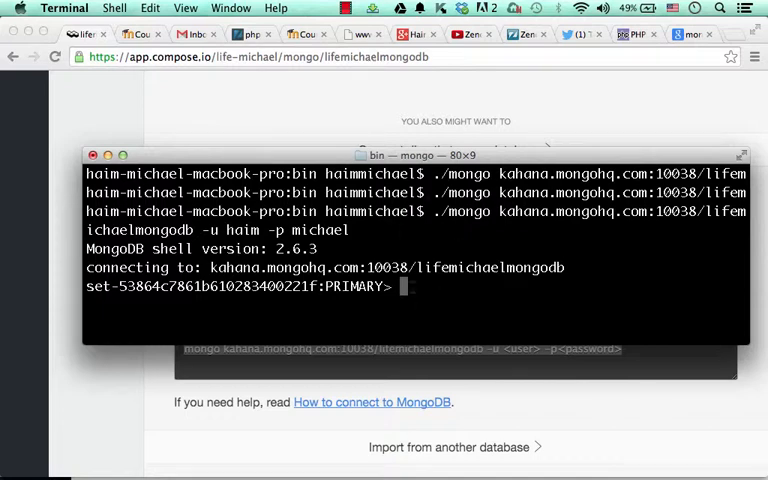
pyautogui.write('db')
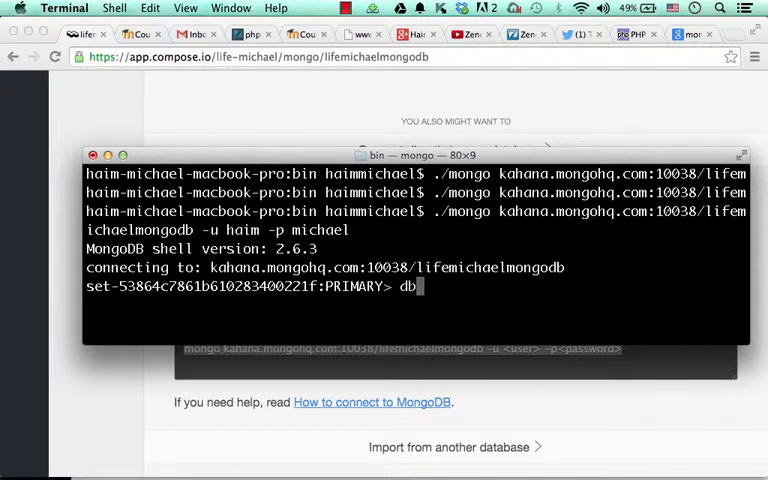
pyautogui.press('Return')
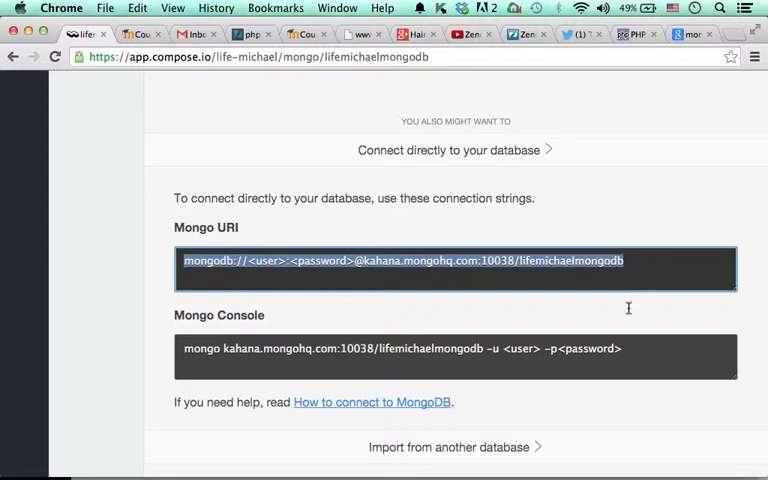
pyautogui.moveTo(597, 300)
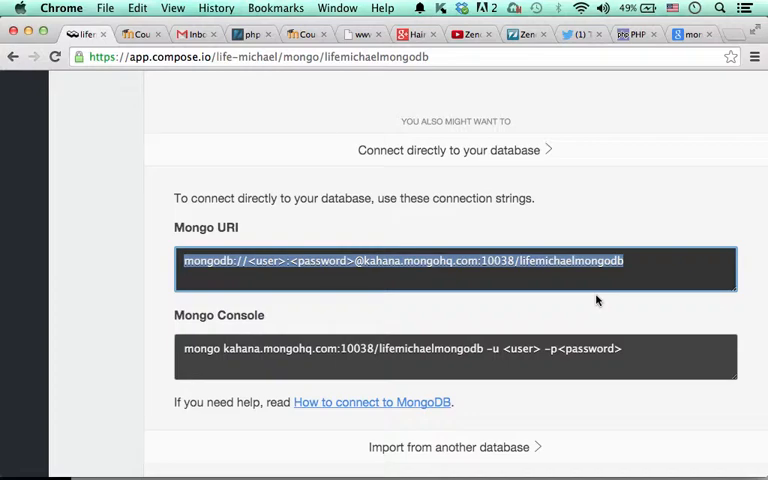
pyautogui.moveTo(570, 303)
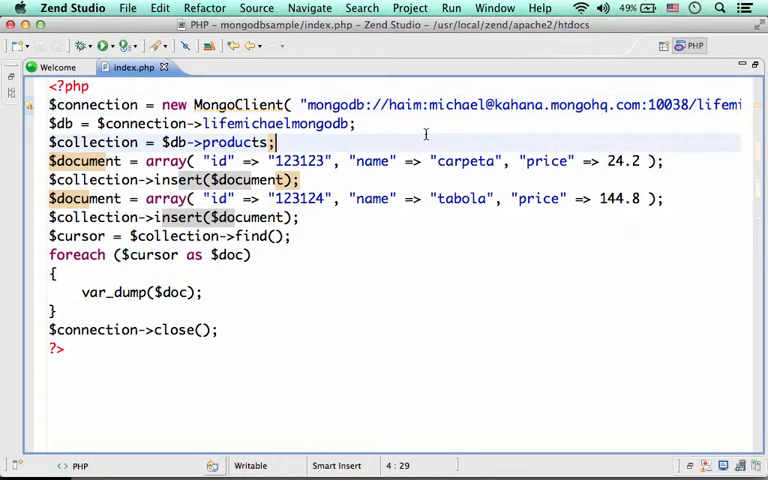
# Scroll along index.php's MongoClient connection line holding the Compose Mongo URI
pyautogui.hscroll(3)
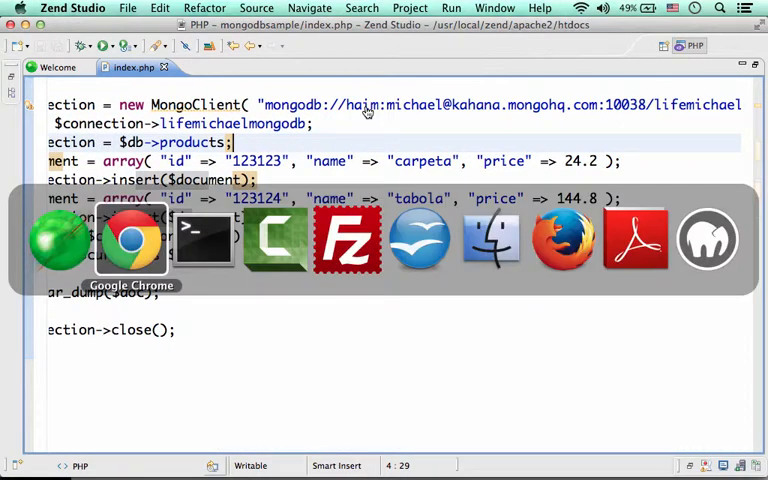
# Return to Compose and inspect the Mongo URI's port and other parts
pyautogui.click(131, 240)
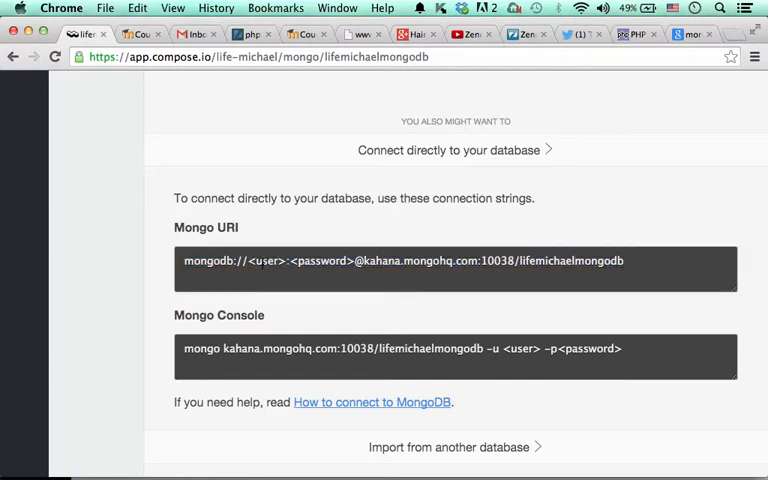
pyautogui.moveTo(348, 224)
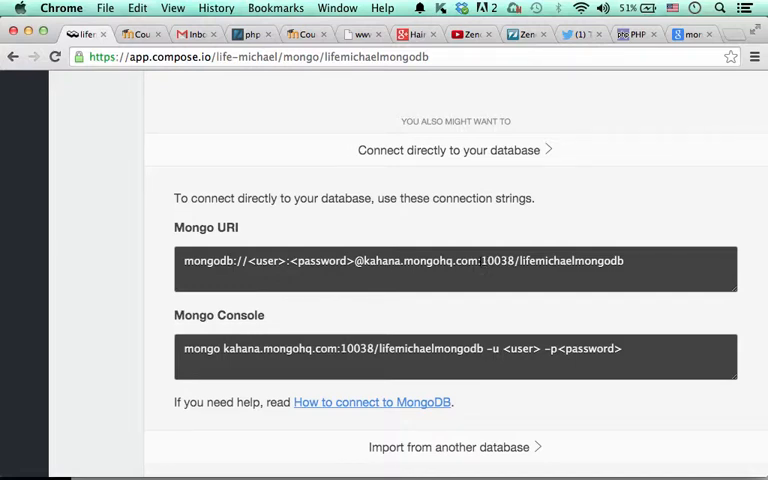
pyautogui.click(455, 261)
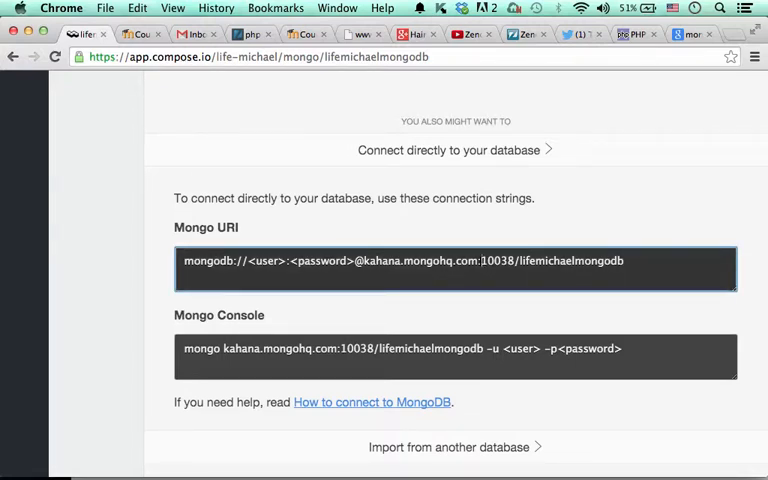
pyautogui.doubleClick(497, 261)
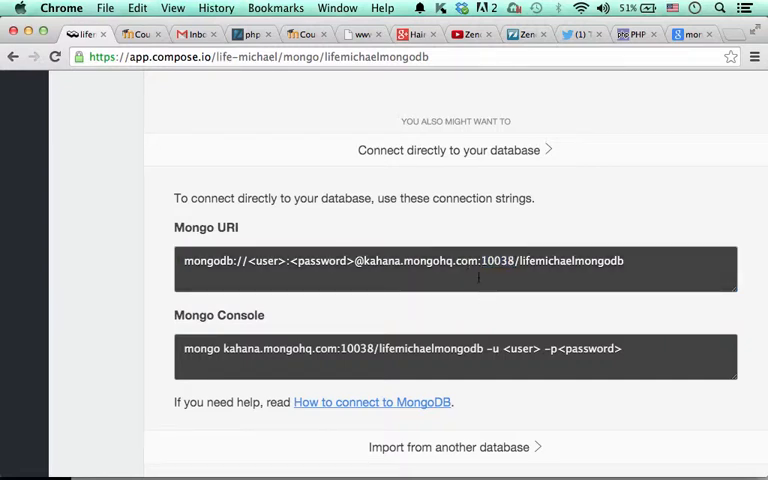
pyautogui.doubleClick(422, 261)
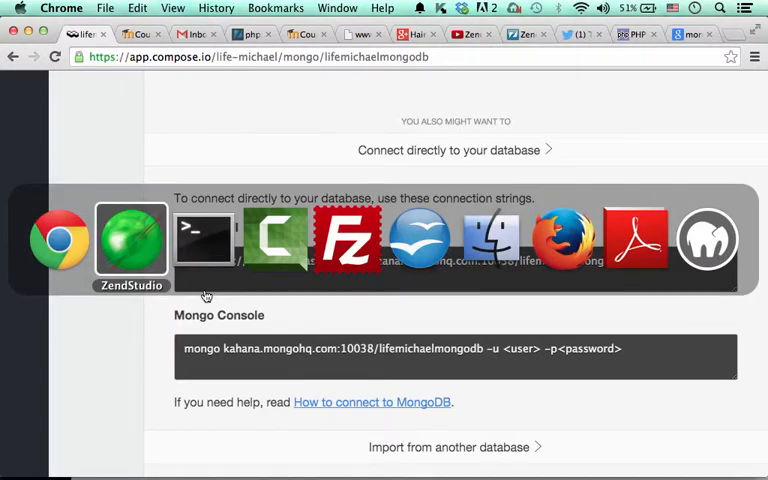
pyautogui.click(130, 238)
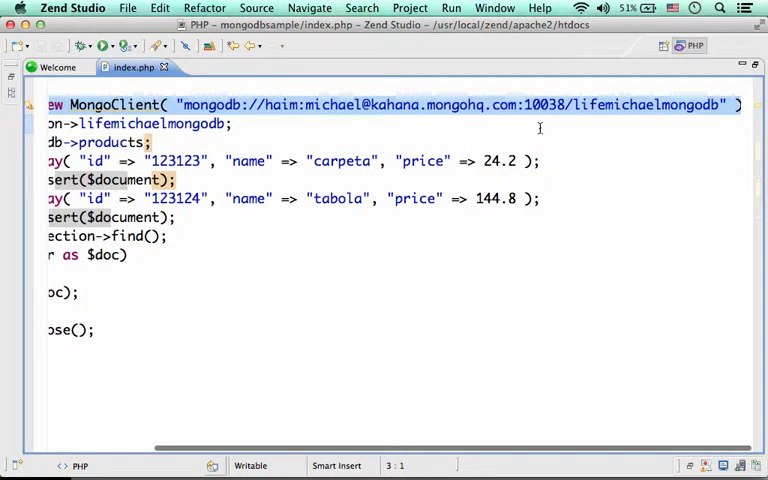
pyautogui.hscroll(-3)
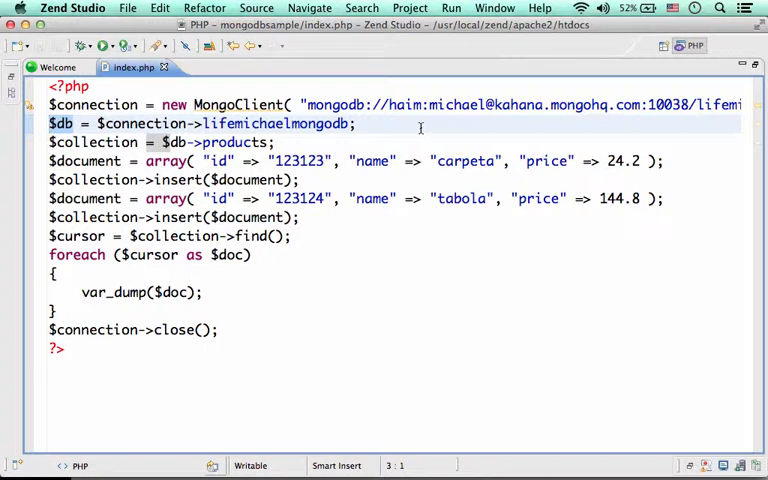
pyautogui.click(266, 142)
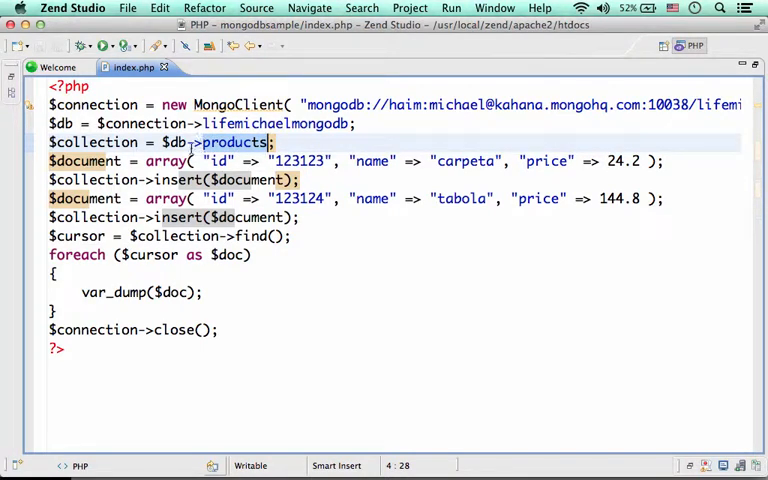
pyautogui.click(95, 142)
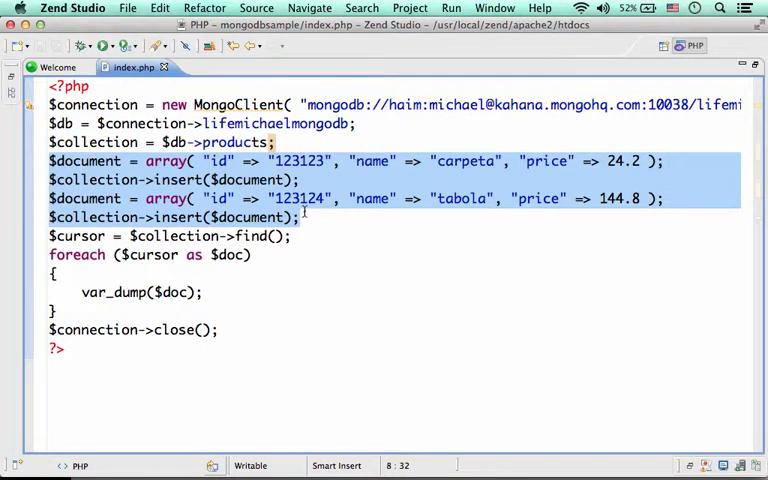
pyautogui.moveTo(370, 221)
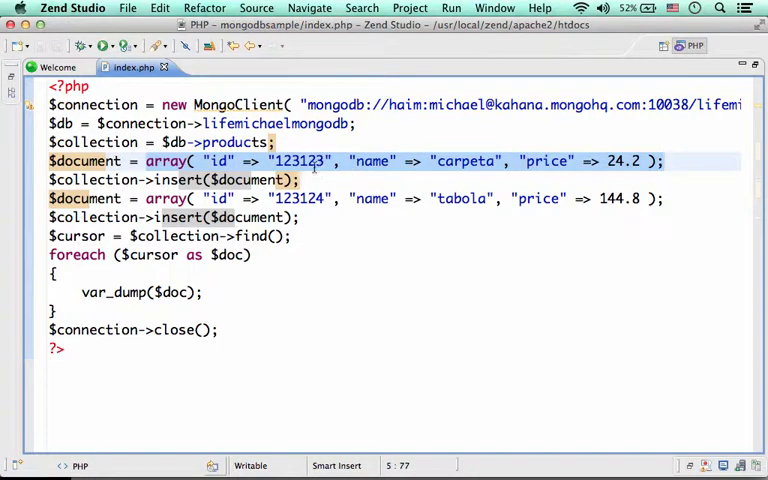
pyautogui.click(665, 161)
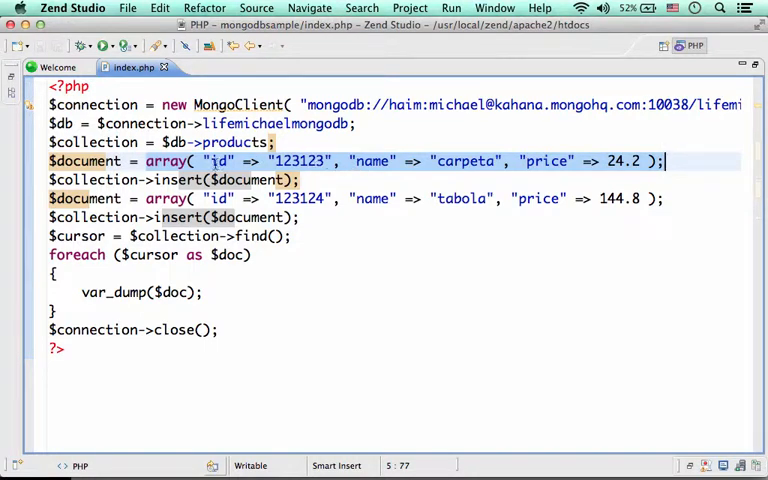
pyautogui.click(95, 161)
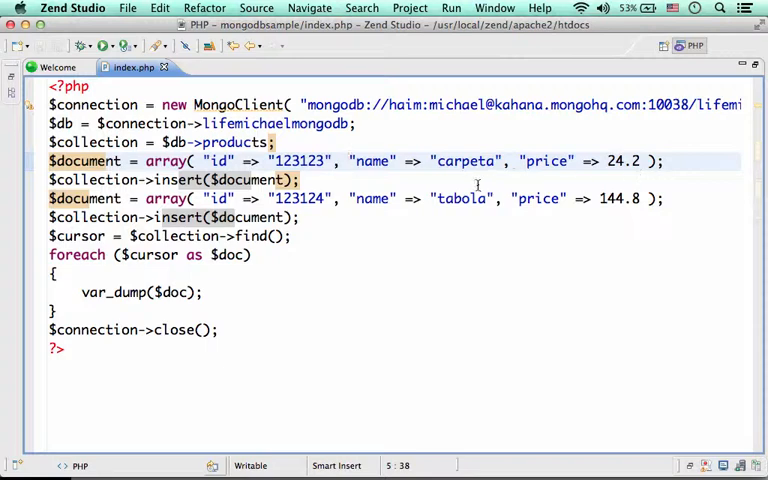
pyautogui.click(95, 179)
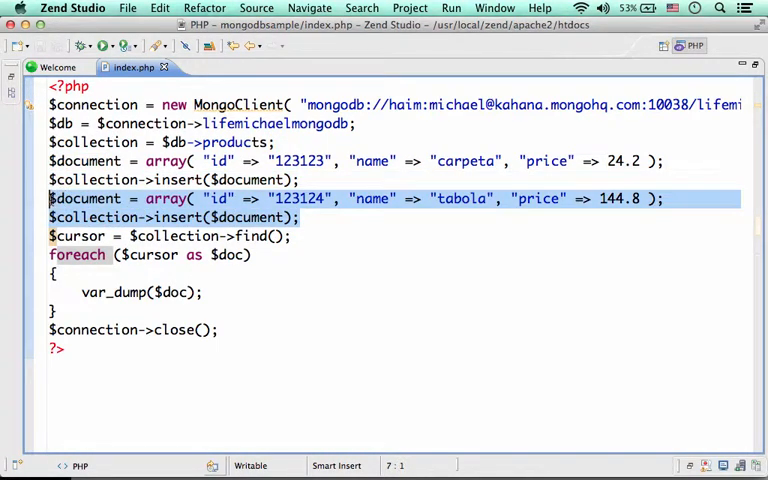
# Walk through the $cursor find() query and the foreach $doc var_dump loop
pyautogui.click(290, 236)
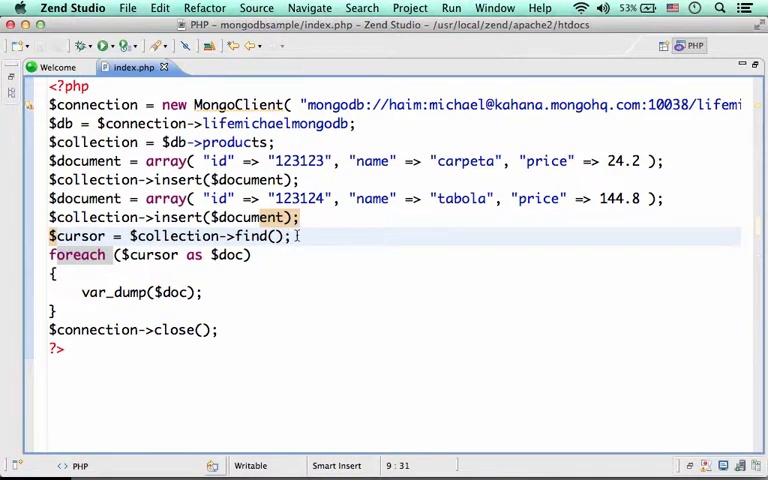
pyautogui.click(184, 236)
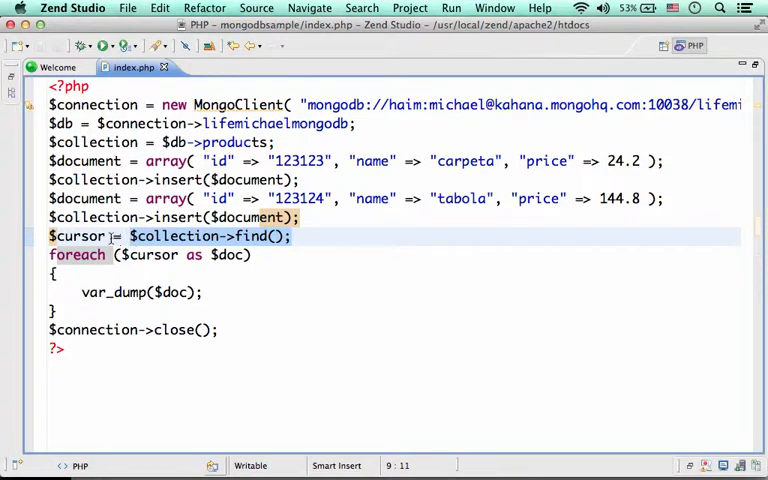
pyautogui.click(52, 236)
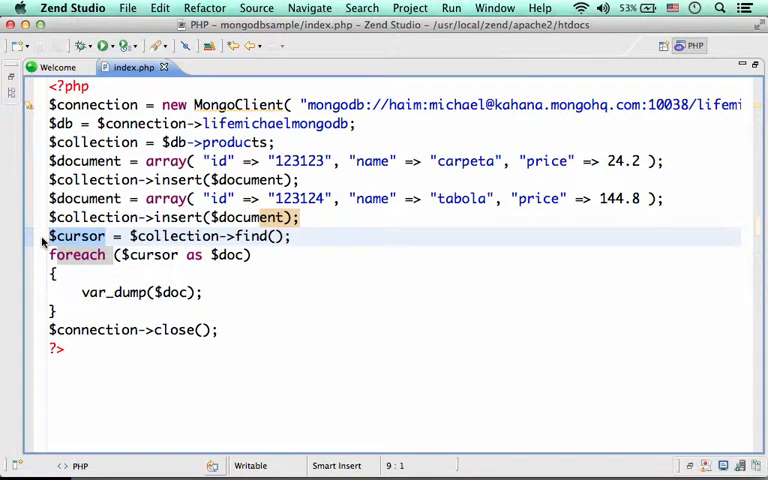
pyautogui.moveTo(347, 247)
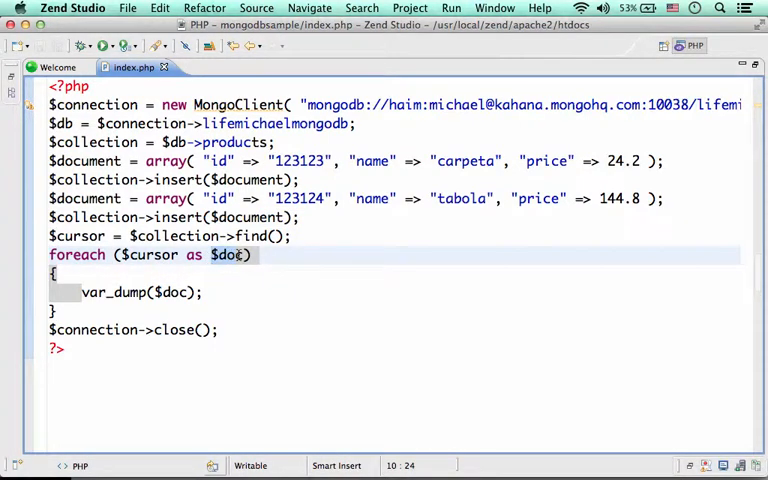
pyautogui.click(238, 292)
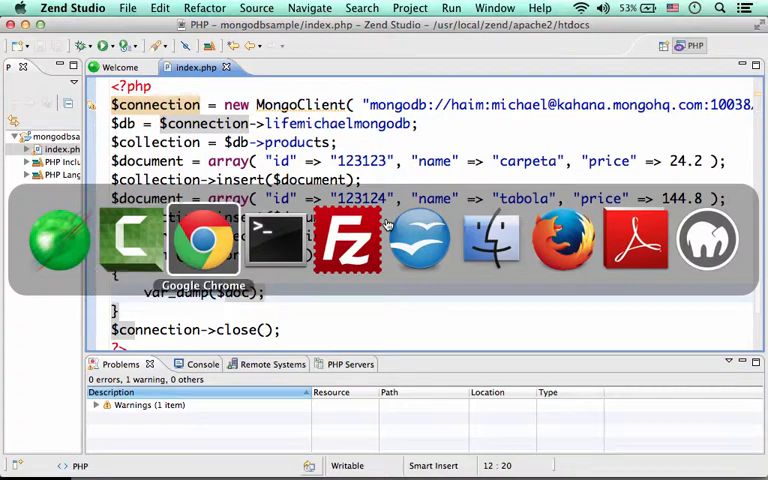
# Load localhost:10088/mongodbsample/ in Chrome to dump the carpeta and tabola documents
pyautogui.click(203, 240)
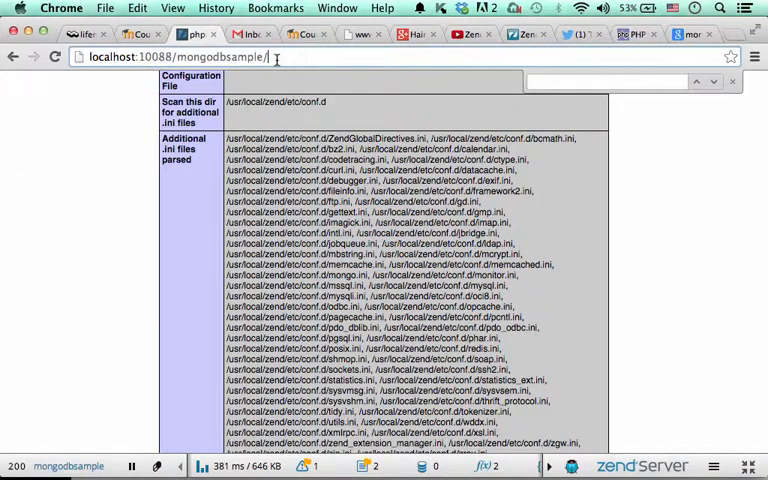
pyautogui.click(55, 56)
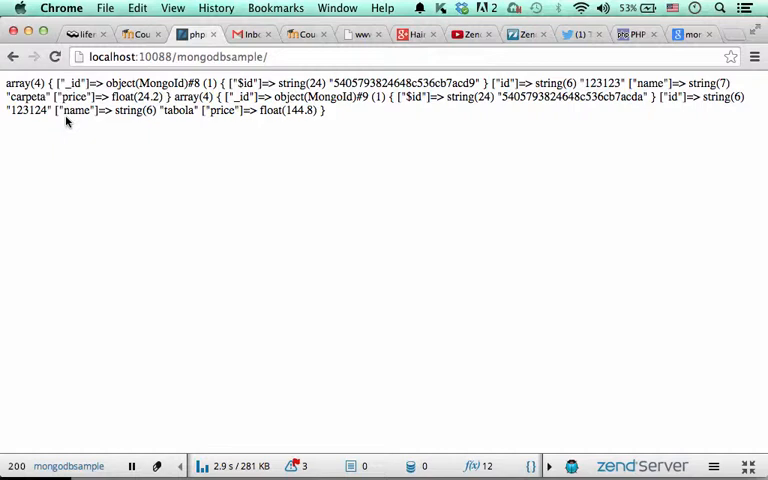
pyautogui.moveTo(170, 180)
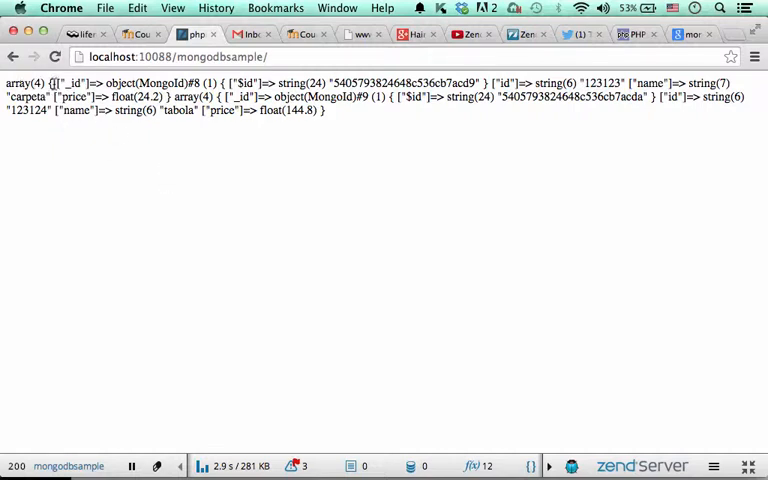
pyautogui.moveTo(219, 144)
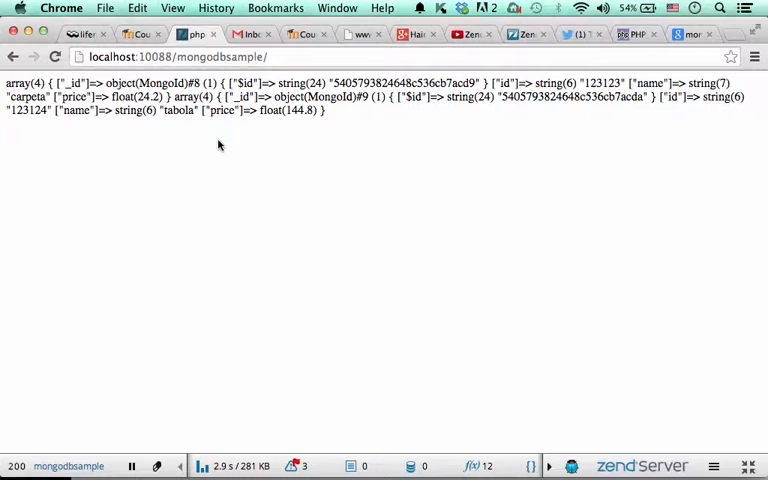
pyautogui.moveTo(280, 207)
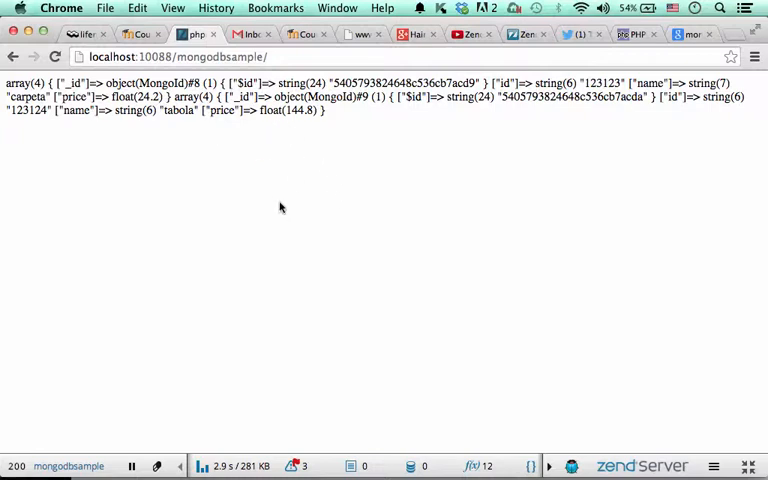
pyautogui.moveTo(246, 160)
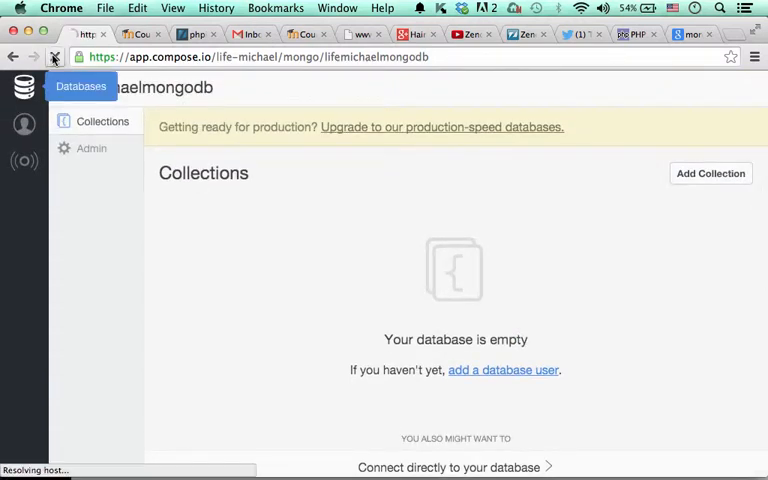
# Reload the Compose database page and open the 2-document products collection
pyautogui.click(102, 121)
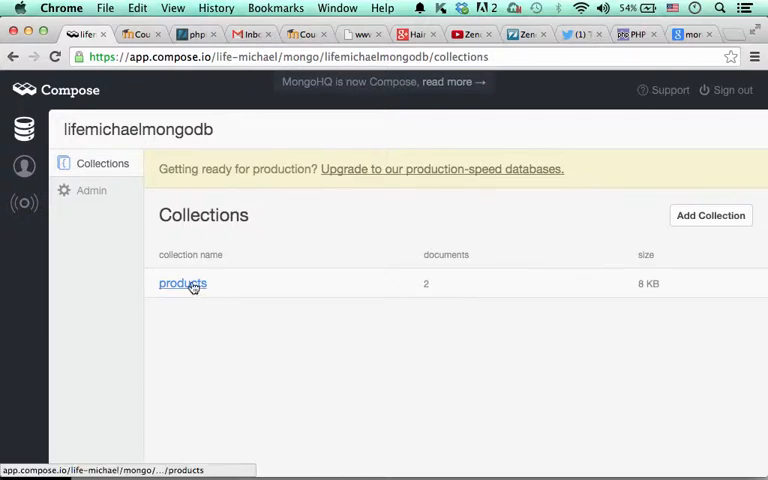
pyautogui.click(182, 283)
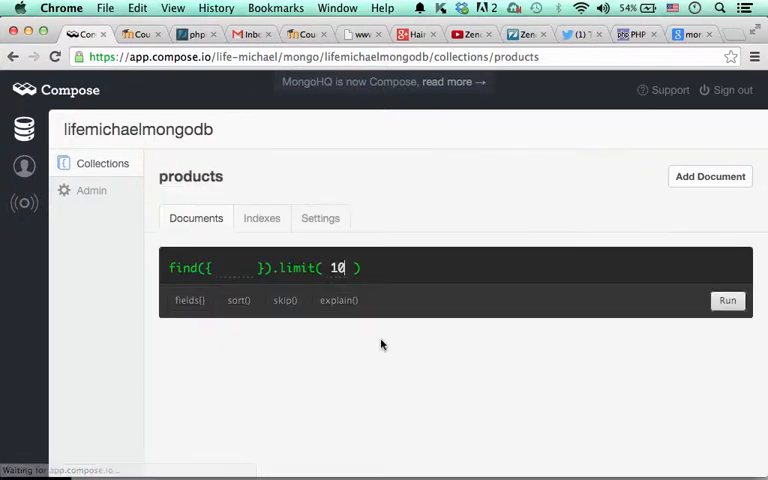